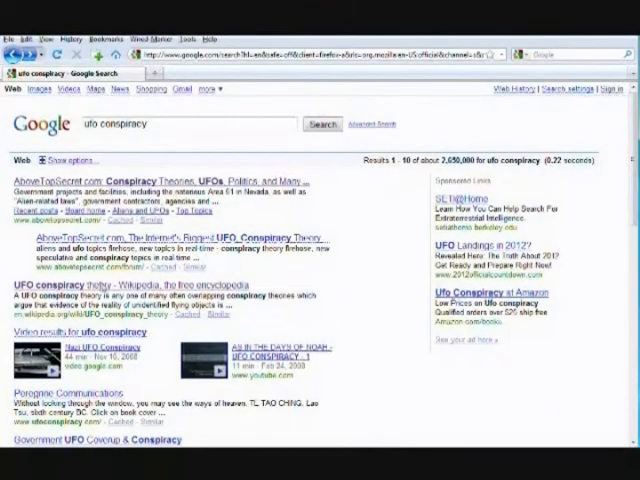
# Browse the saved UFO conspiracy bookmarks folder, then return to the Firefox Start page.
pyautogui.click(100, 290)
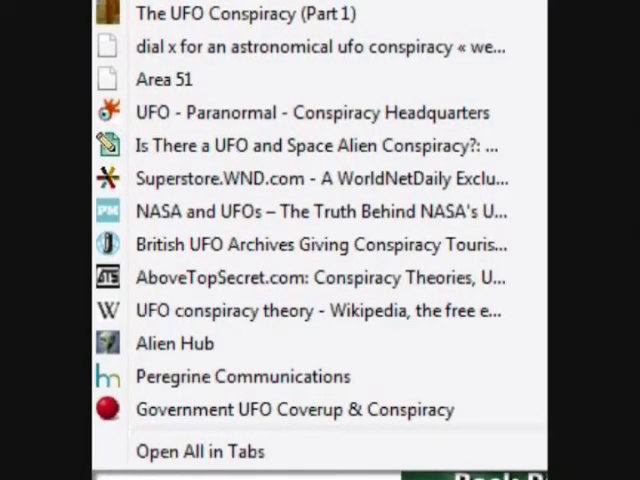
pyautogui.moveTo(236, 108)
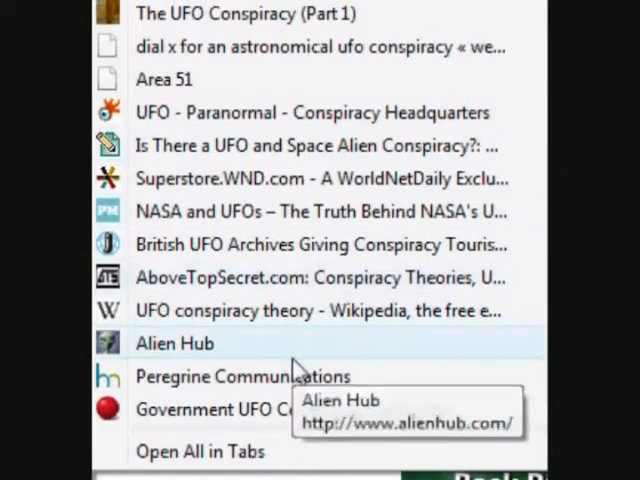
pyautogui.moveTo(316, 416)
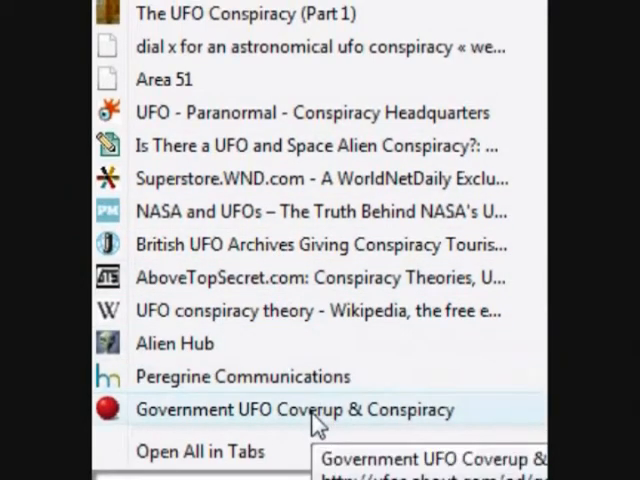
pyautogui.click(292, 410)
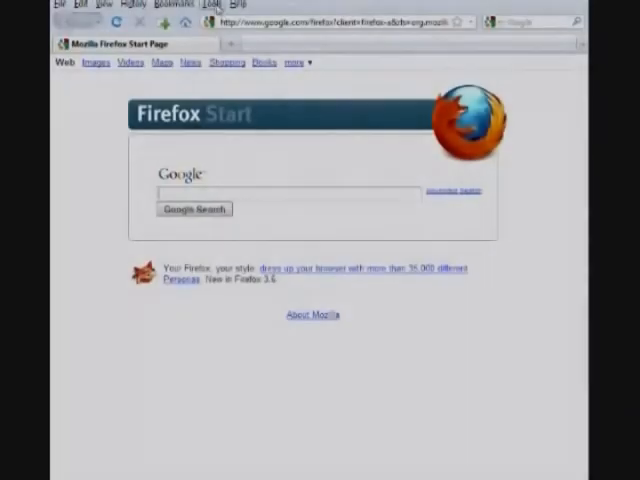
# Show the Get Add-ons list of recommended add-ons in the Add-ons manager via Tools.
pyautogui.click(208, 10)
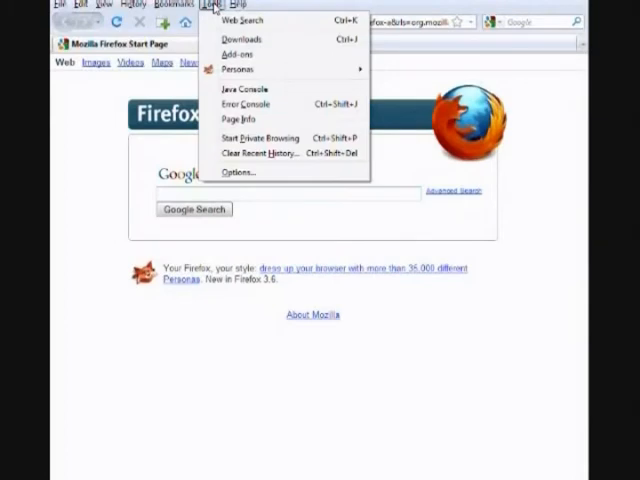
pyautogui.moveTo(230, 58)
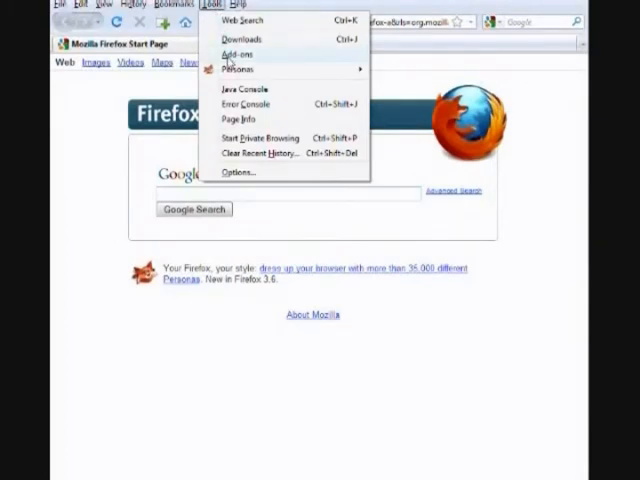
pyautogui.click(236, 52)
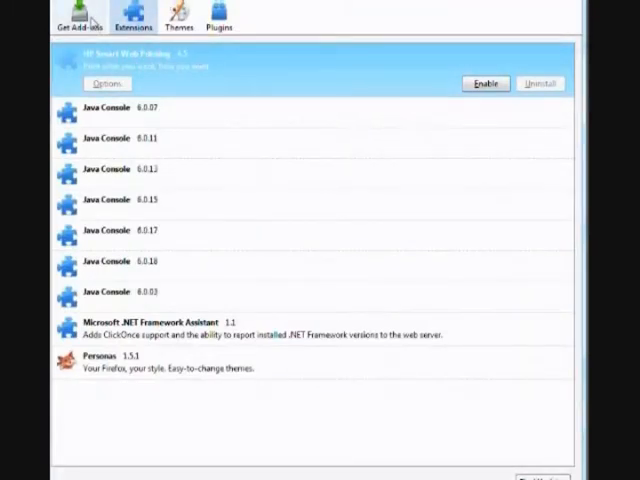
pyautogui.click(70, 12)
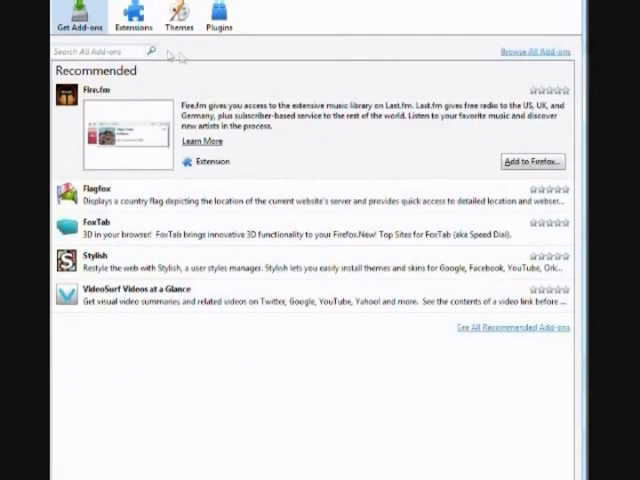
pyautogui.moveTo(488, 60)
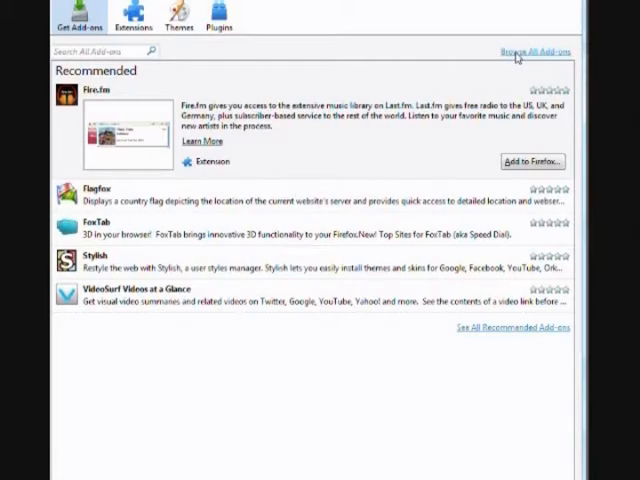
# Search the full add-ons catalogue for 'wired marker' so Wired-Marker is listed first.
pyautogui.click(532, 52)
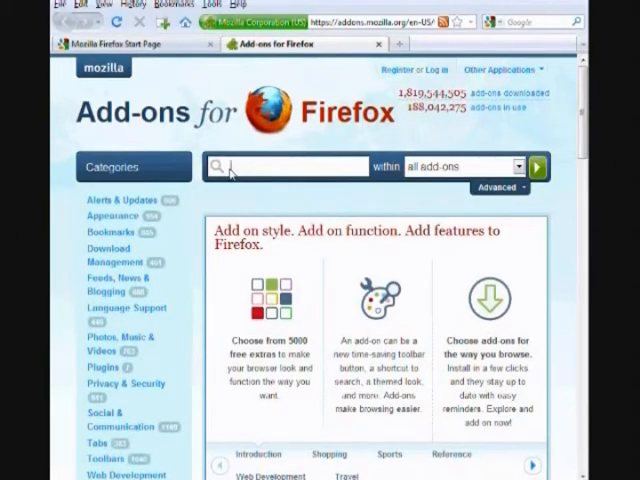
pyautogui.write('wi')
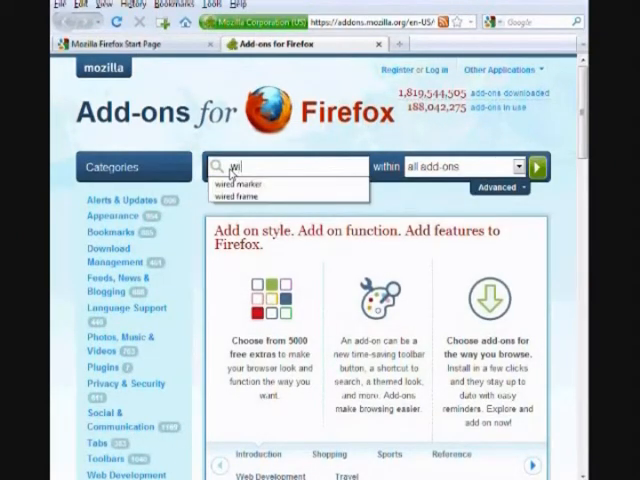
pyautogui.write('wired marker')
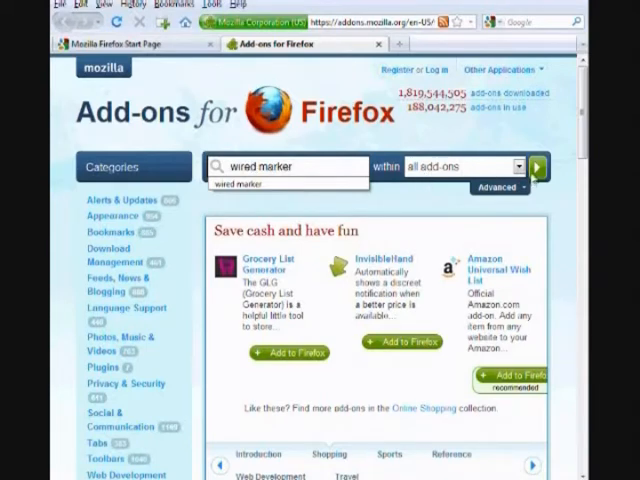
pyautogui.click(538, 168)
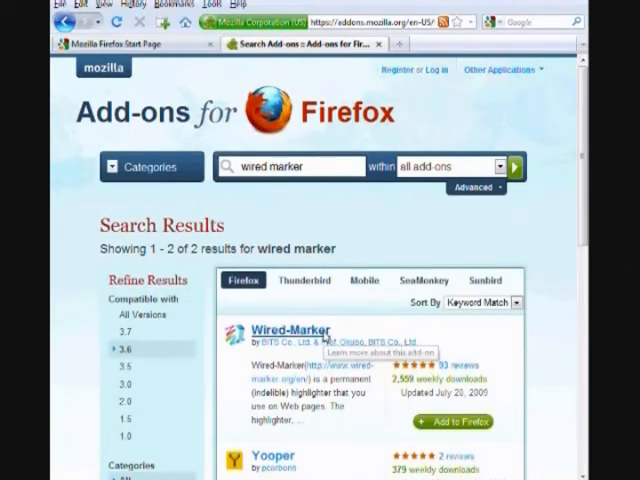
pyautogui.moveTo(396, 394)
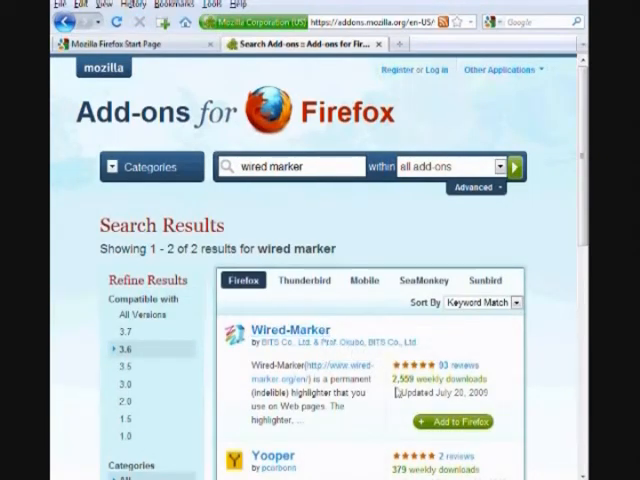
pyautogui.moveTo(452, 422)
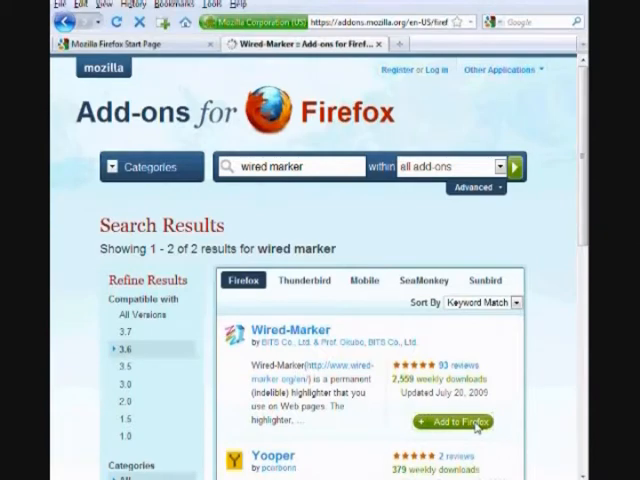
# Install Wired-Marker, accepting its license, and request the Firefox restart.
pyautogui.click(452, 422)
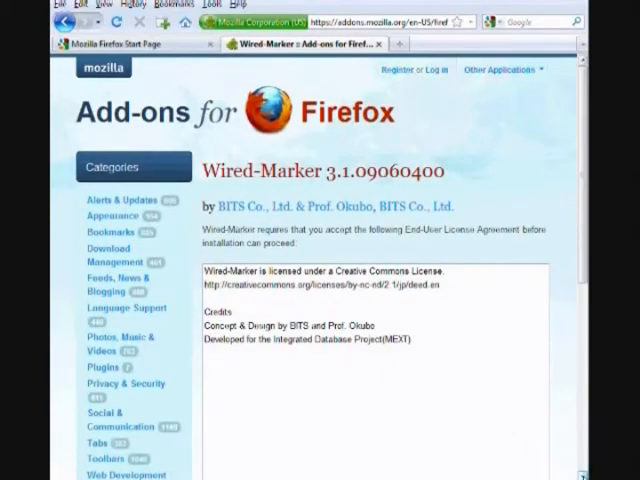
pyautogui.scroll(-3)
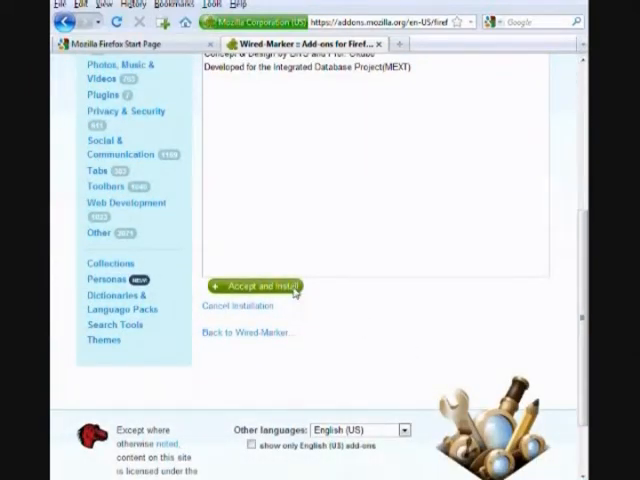
pyautogui.click(256, 288)
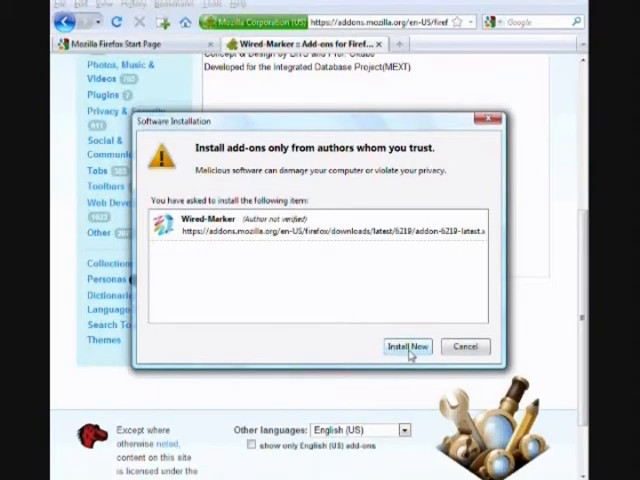
pyautogui.click(408, 348)
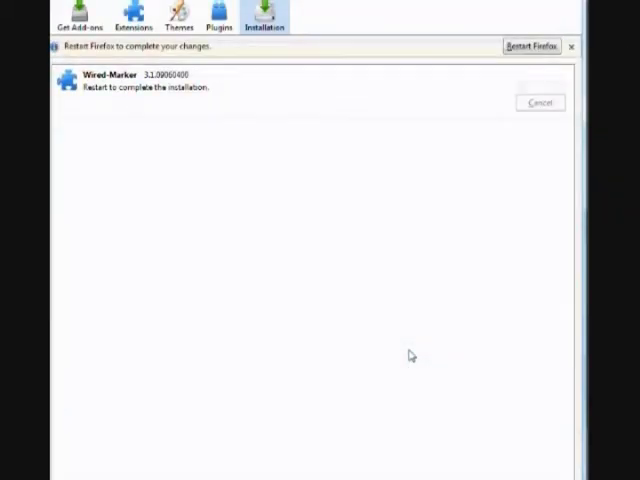
pyautogui.moveTo(428, 280)
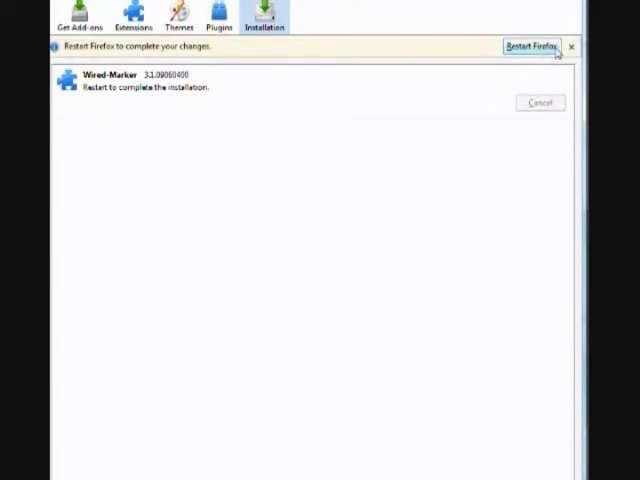
pyautogui.click(528, 46)
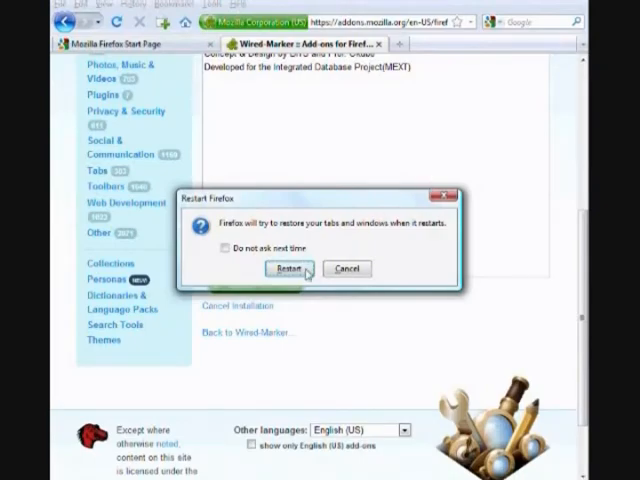
# Restart Firefox, show the Wired-Marker sidebar and highlight the 'What is Wired-Marker?' paragraph red.
pyautogui.click(290, 268)
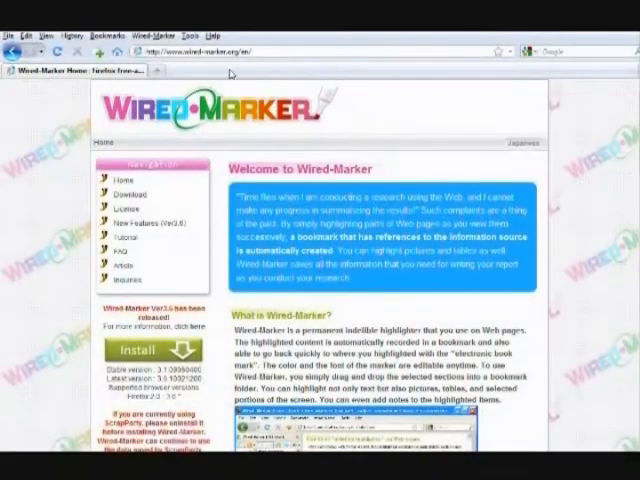
pyautogui.click(156, 32)
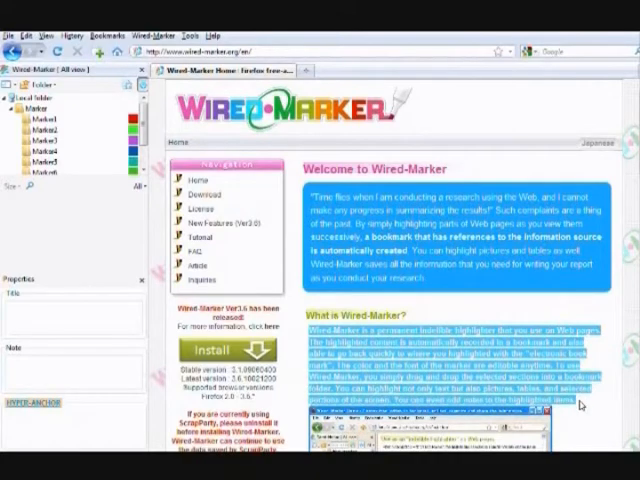
pyautogui.moveTo(130, 208)
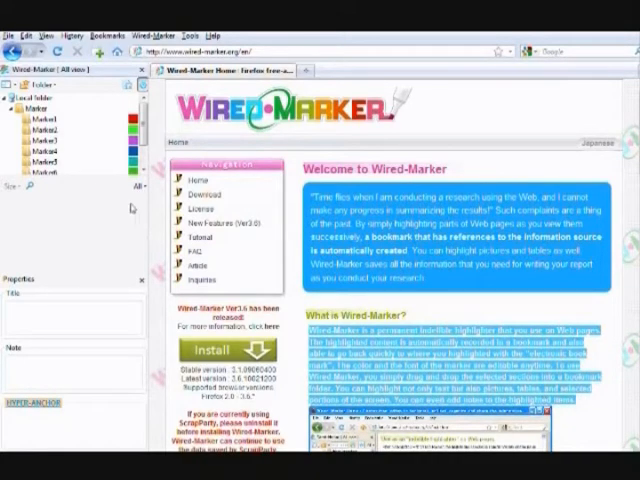
pyautogui.click(46, 128)
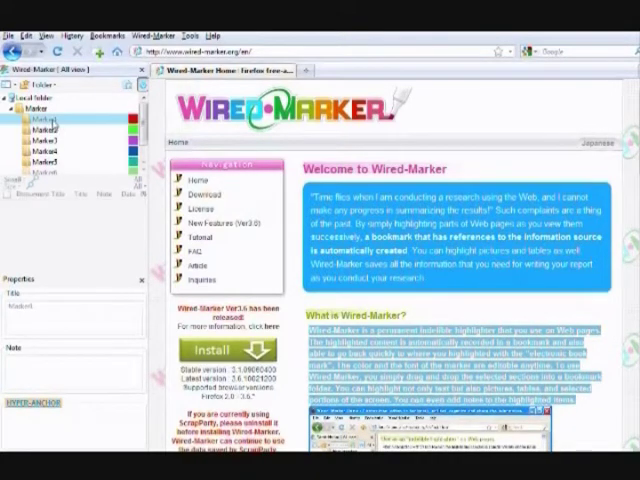
pyautogui.click(44, 116)
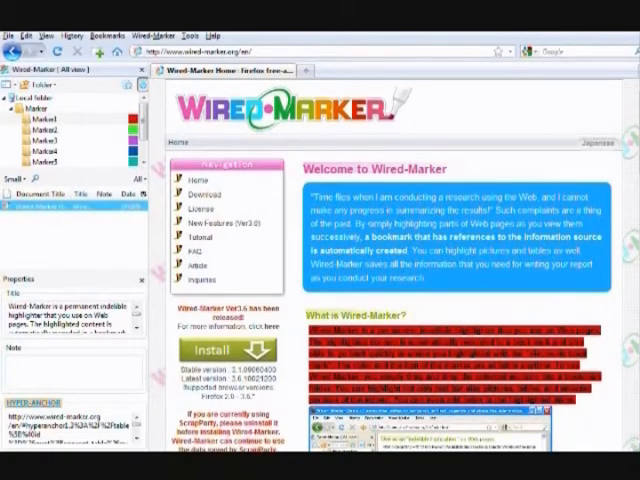
# Capture the Wired-Marker page into the Marker1 folder from the sidebar's context menu.
pyautogui.scroll(-3)
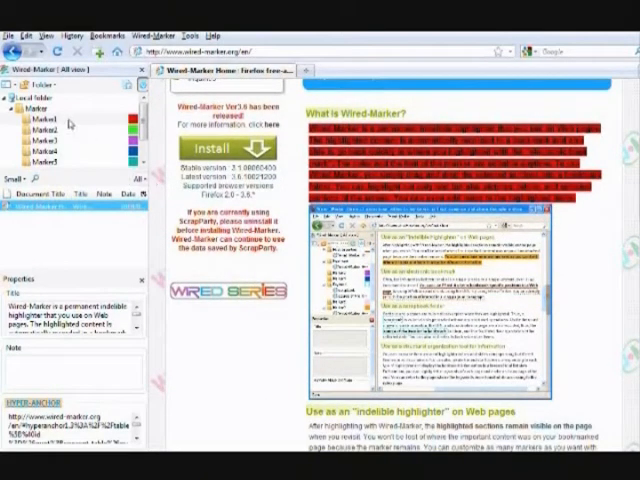
pyautogui.rightClick(42, 120)
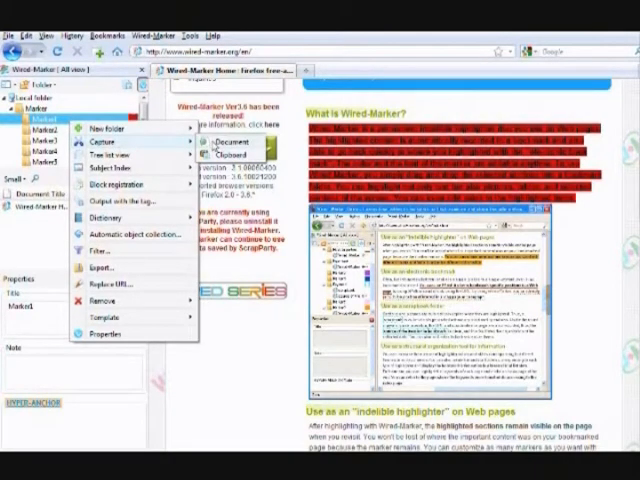
pyautogui.click(96, 144)
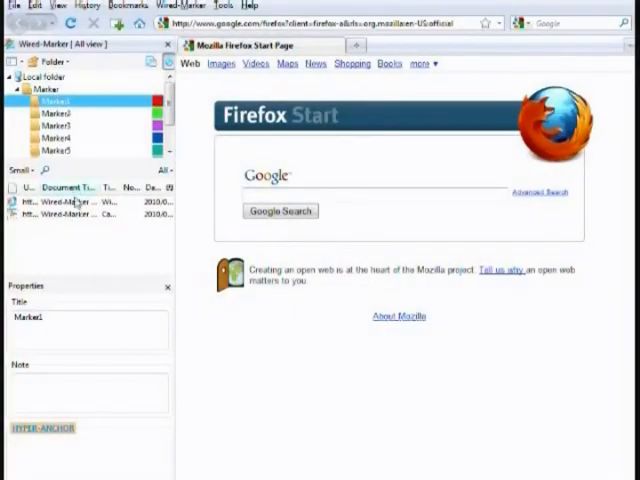
pyautogui.moveTo(60, 212)
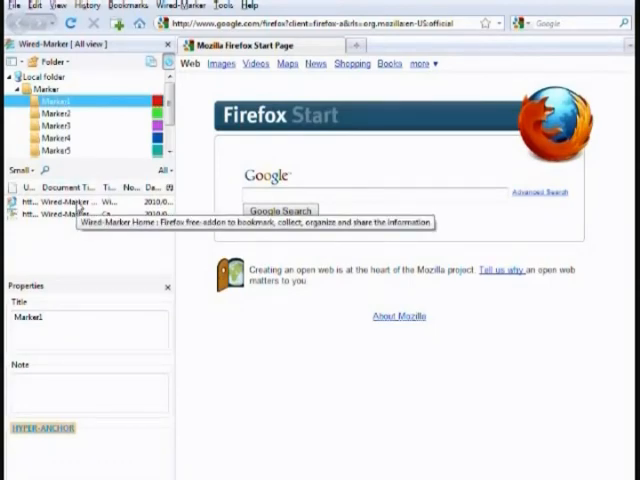
# Reopen the saved Wired-Marker Home entry from the sidebar list.
pyautogui.click(76, 200)
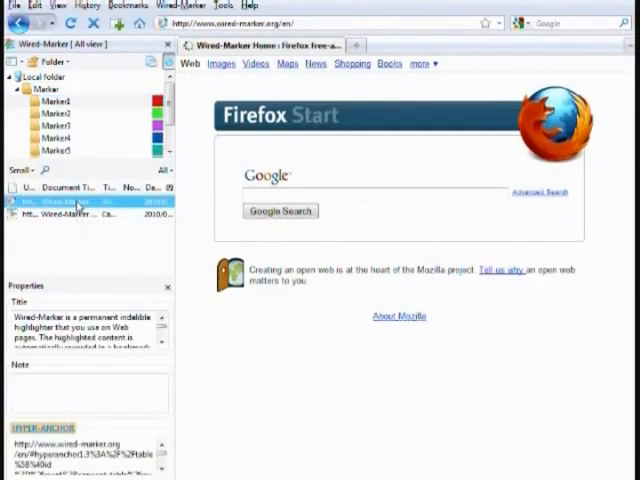